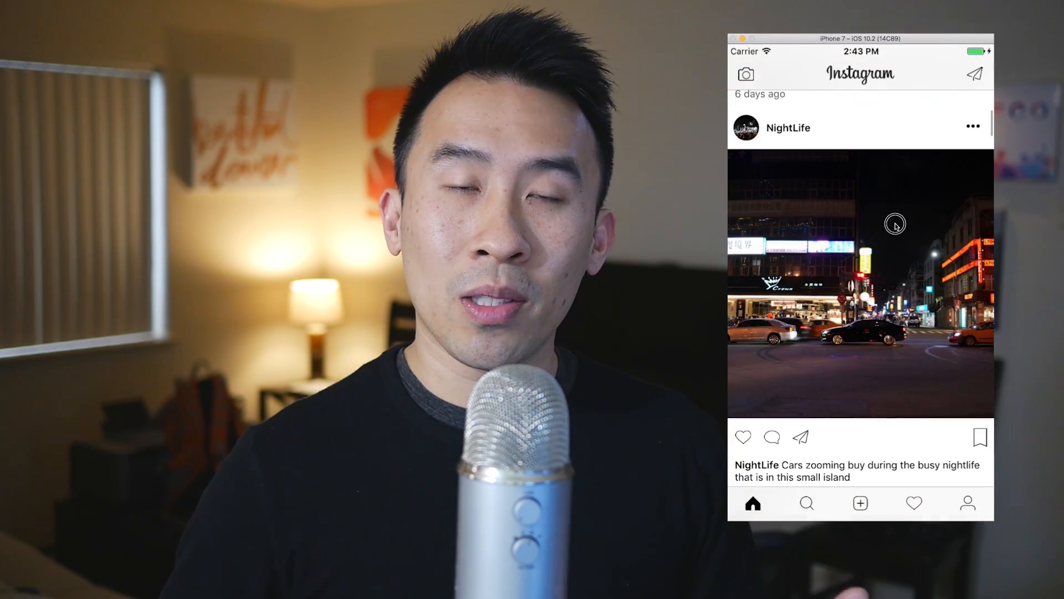
Go from the home feed to the NightLife profile and view its posts in full-size list view.
scroll("down", 3)
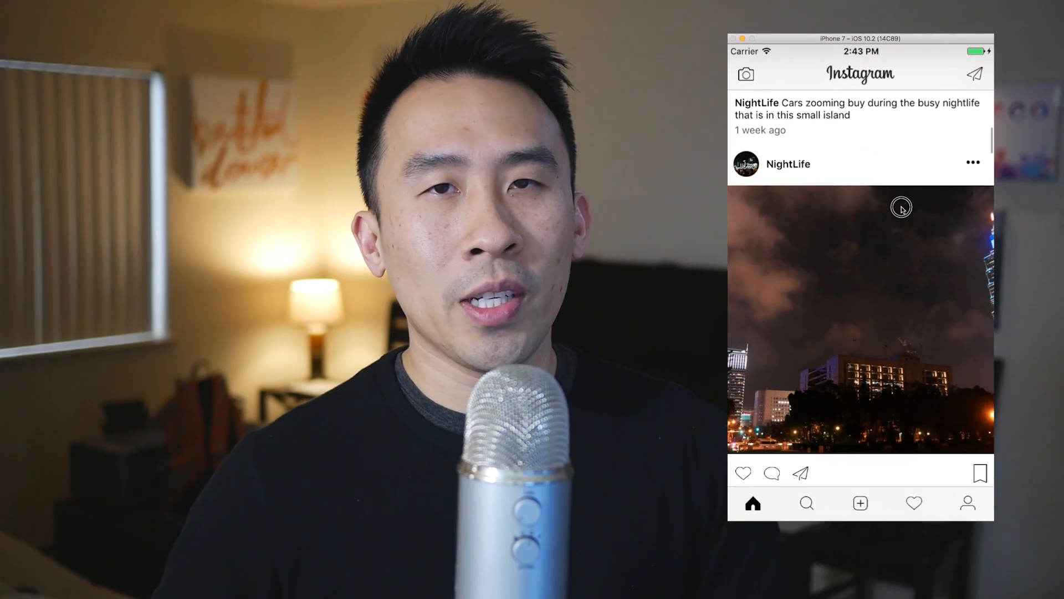
left_click(968, 503)
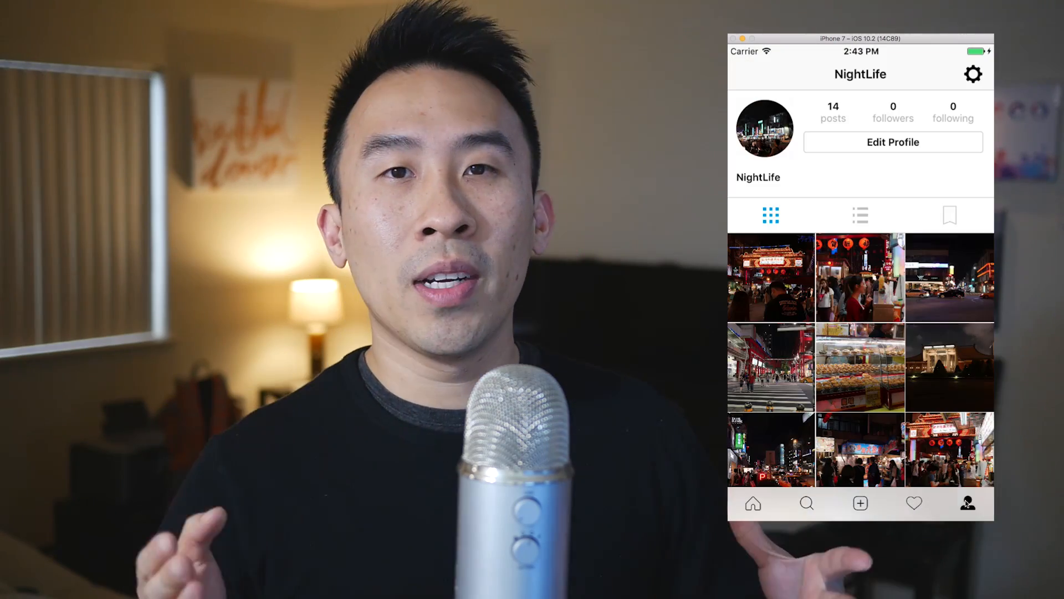
scroll("down", 3)
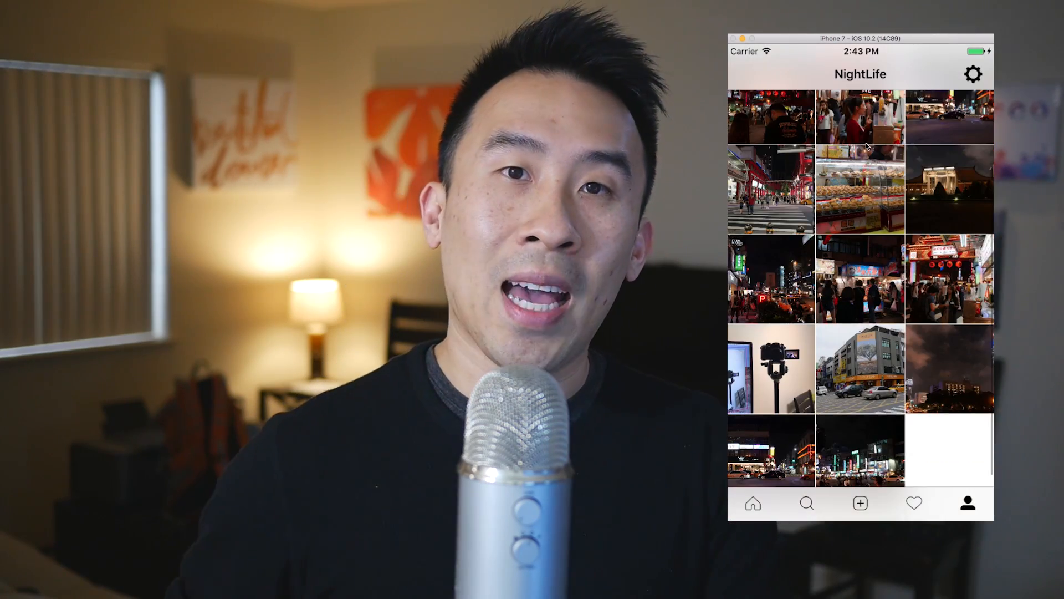
left_click(967, 504)
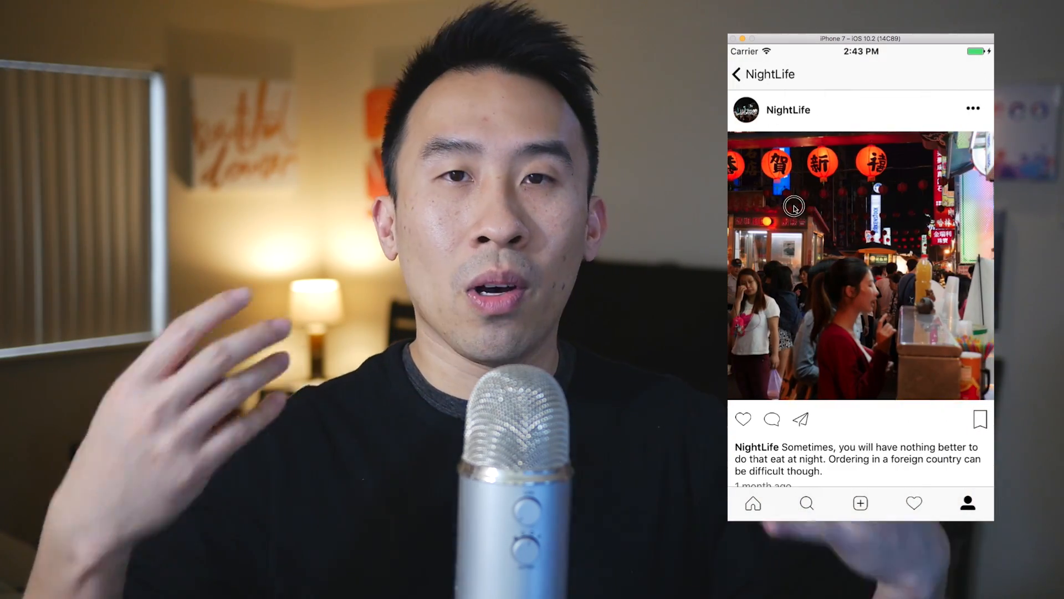
scroll("down", 3)
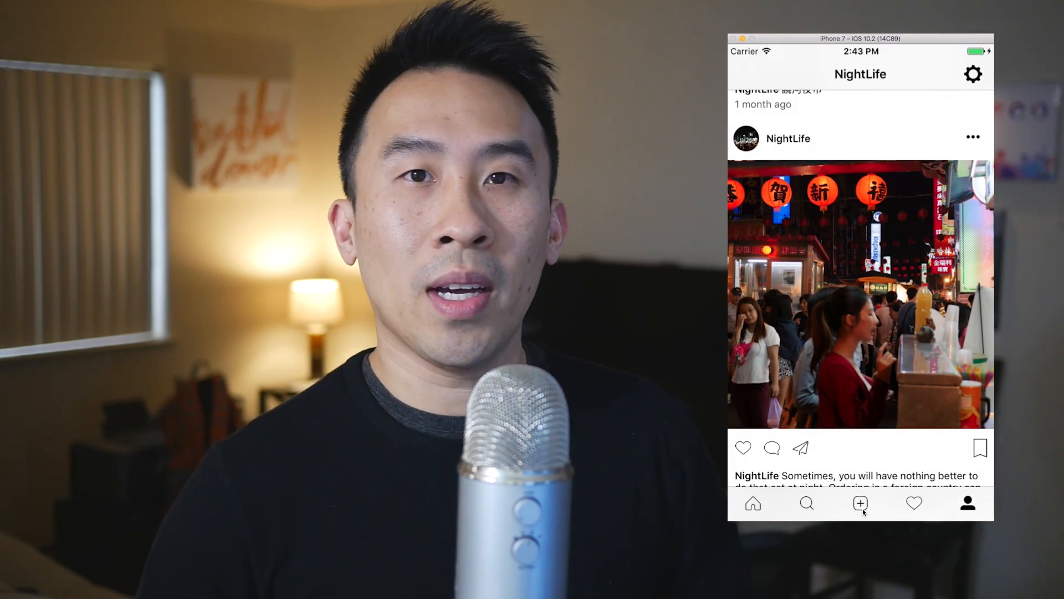
Browse the photo library for a new post and cancel without posting.
left_click(860, 503)
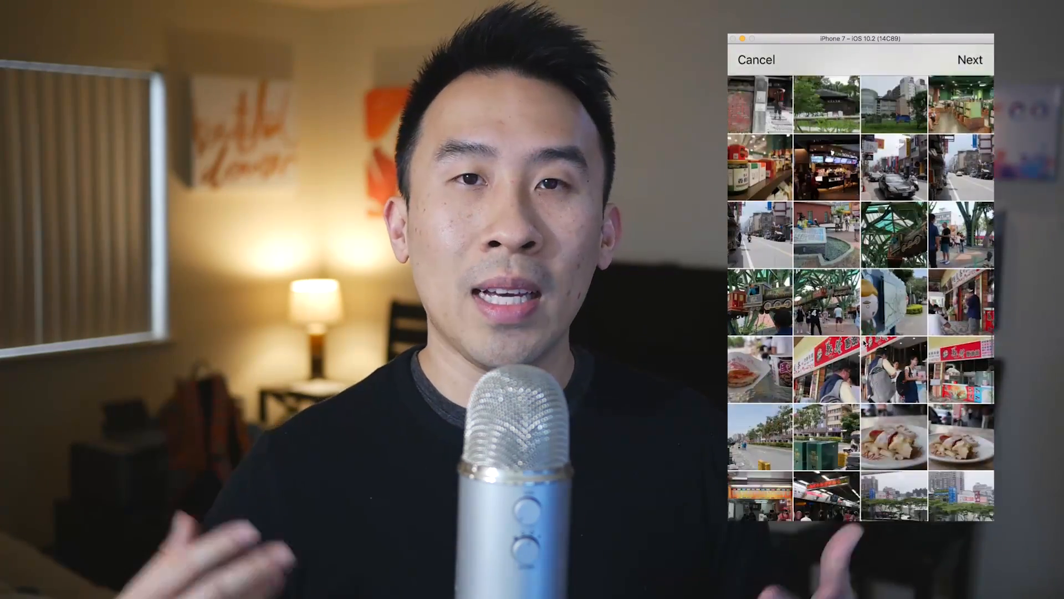
scroll("down", 3)
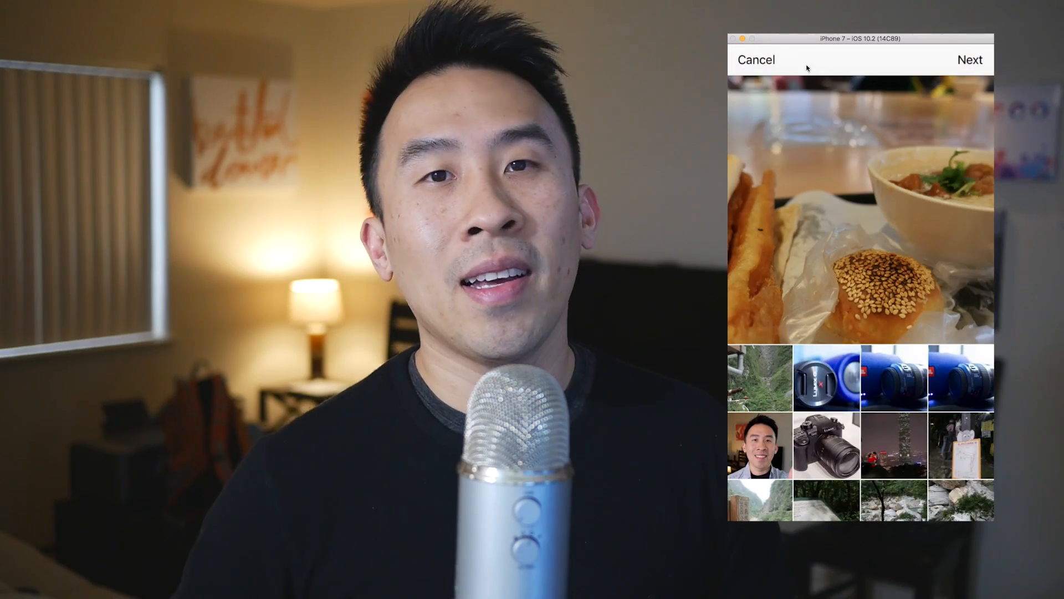
left_click(755, 59)
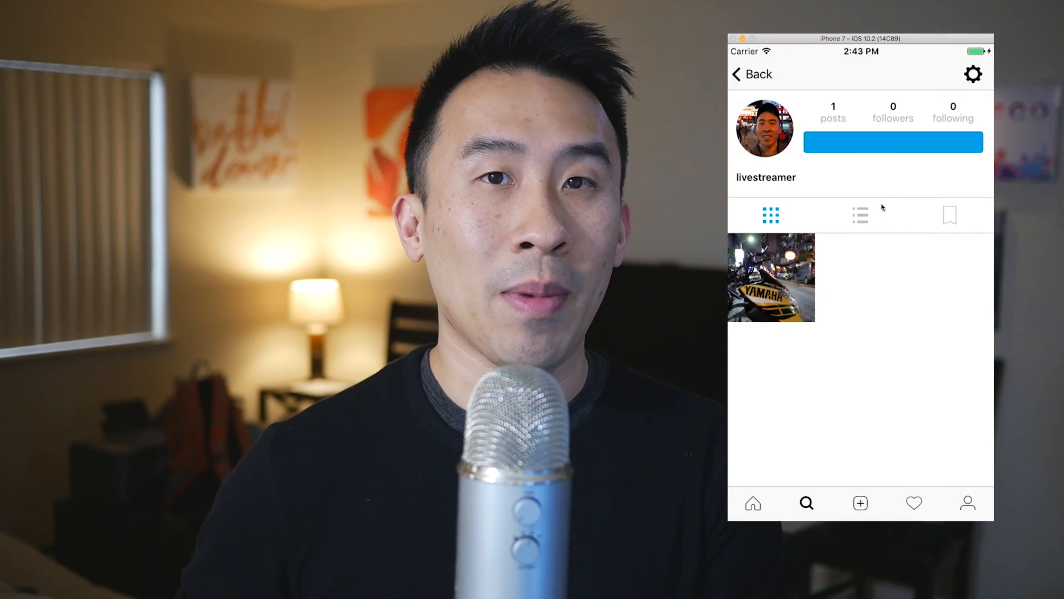
Back out of the livestreamer profile to the user search list, then return home.
left_click(893, 142)
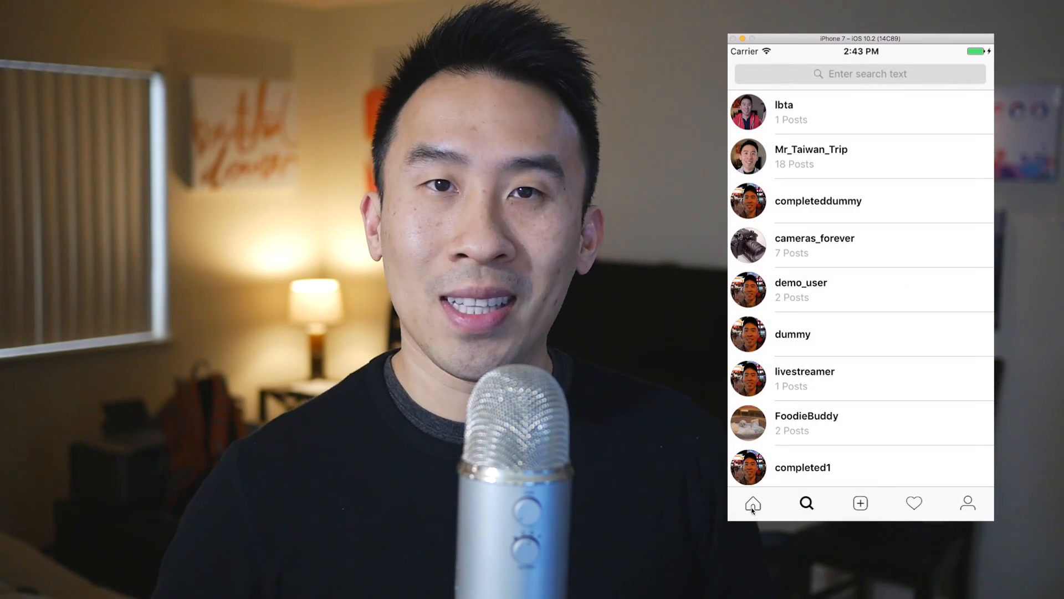
left_click(751, 503)
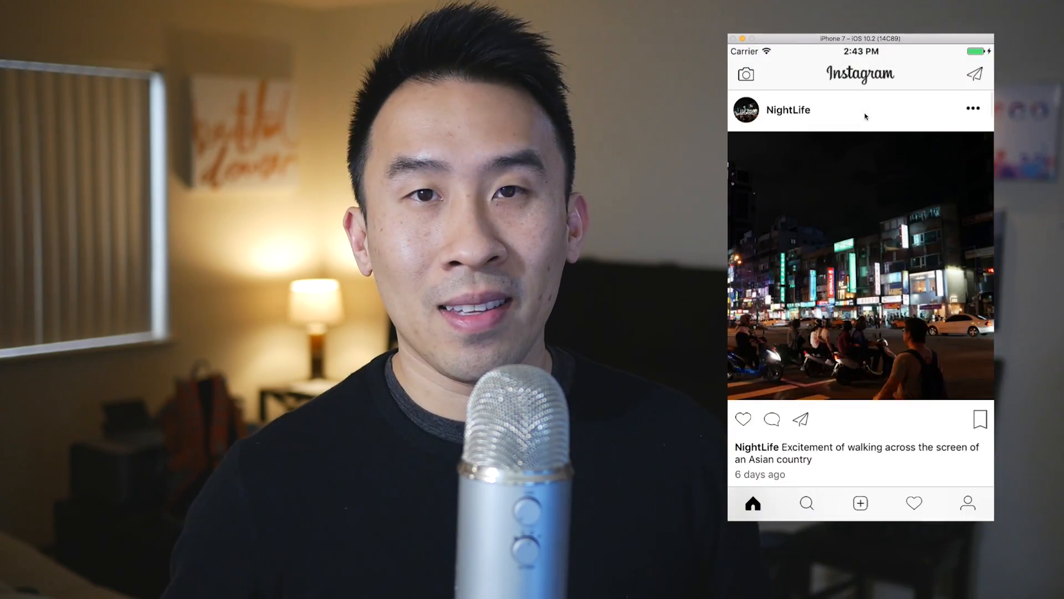